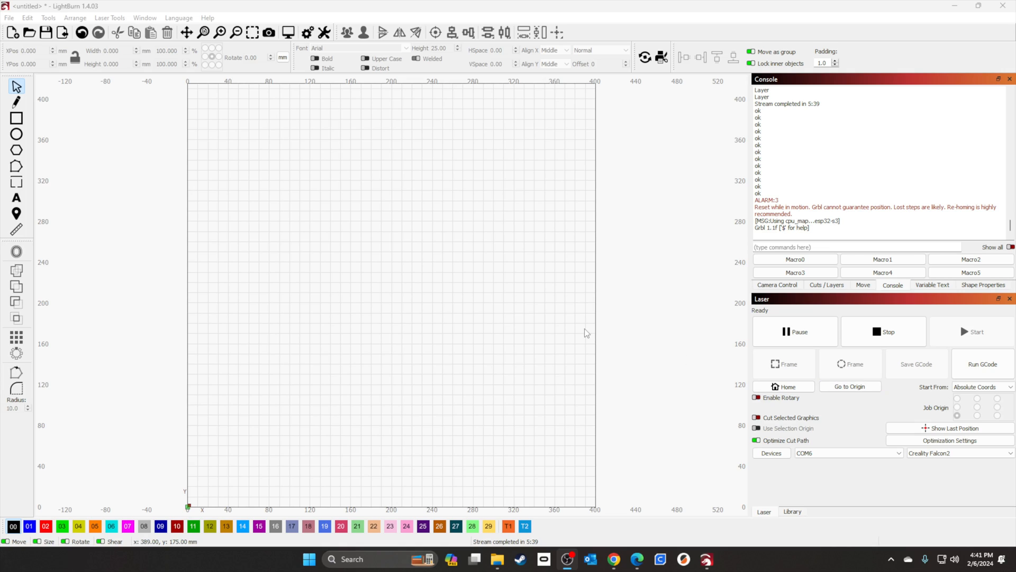
mouse_move(588, 332)
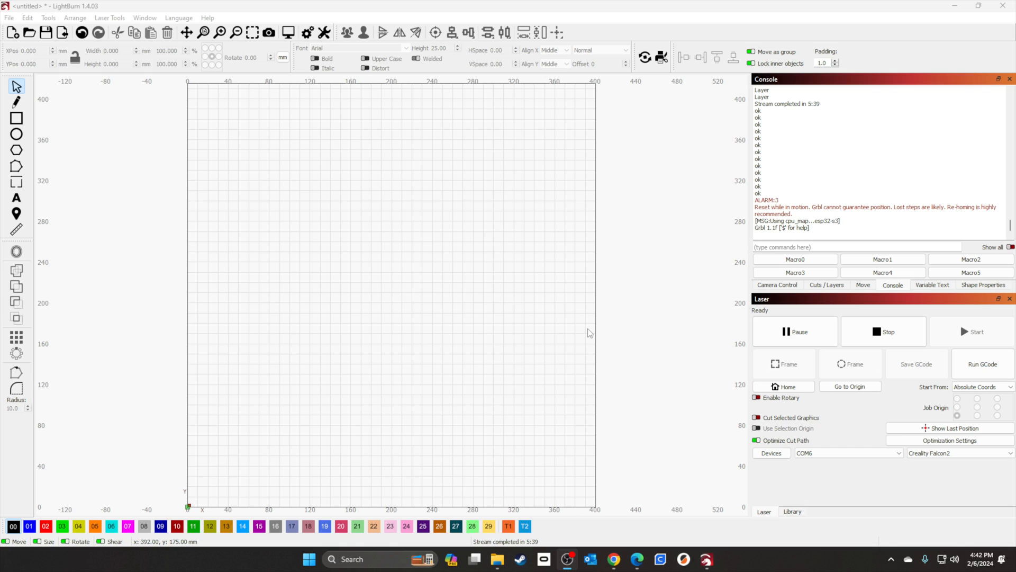
mouse_move(192, 82)
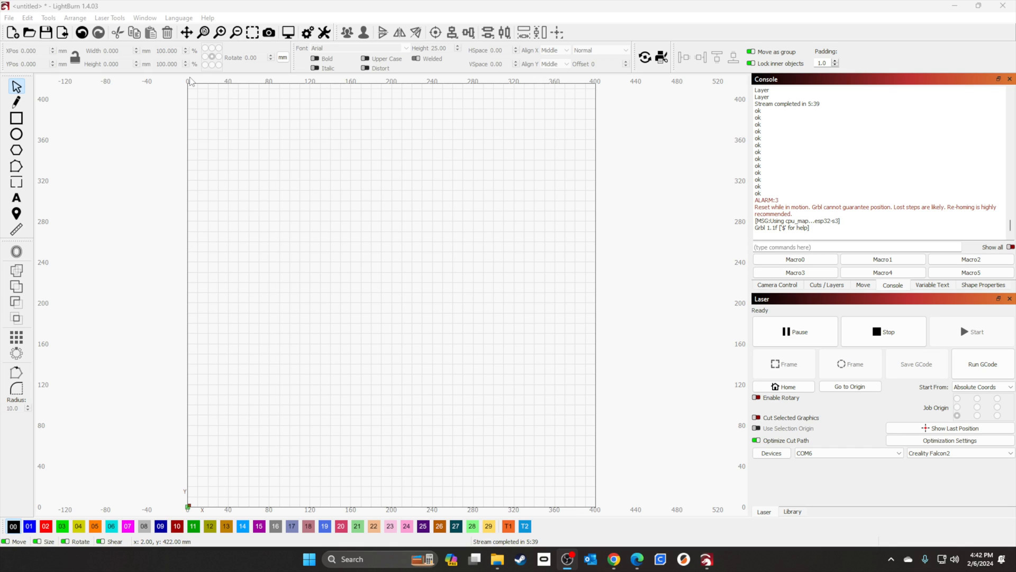
Show the empty Cuts / Layers list in place of the Console panel
click(827, 285)
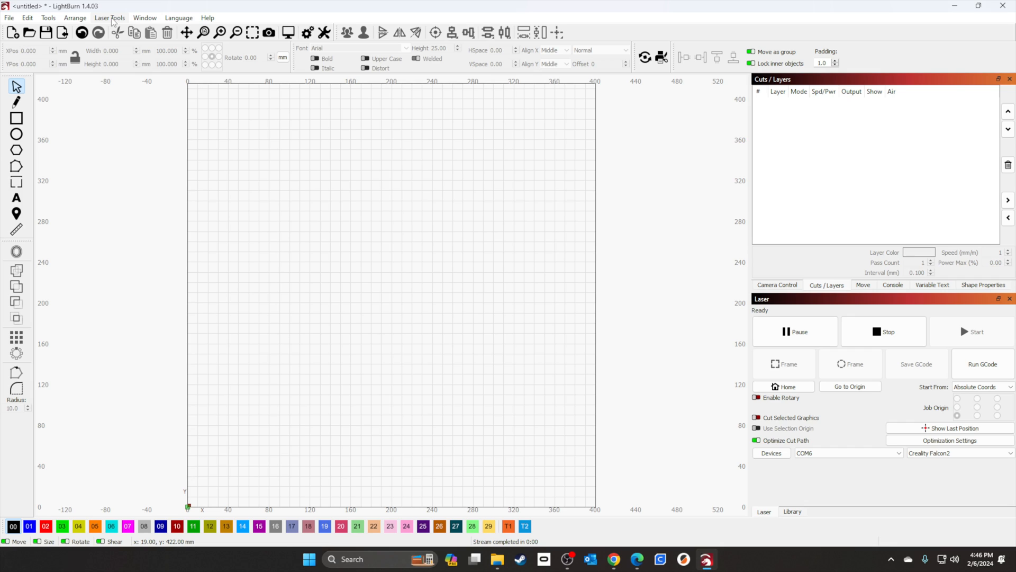
Start a Material Test from Laser Tools and set the minimum power to 60.0%
click(109, 18)
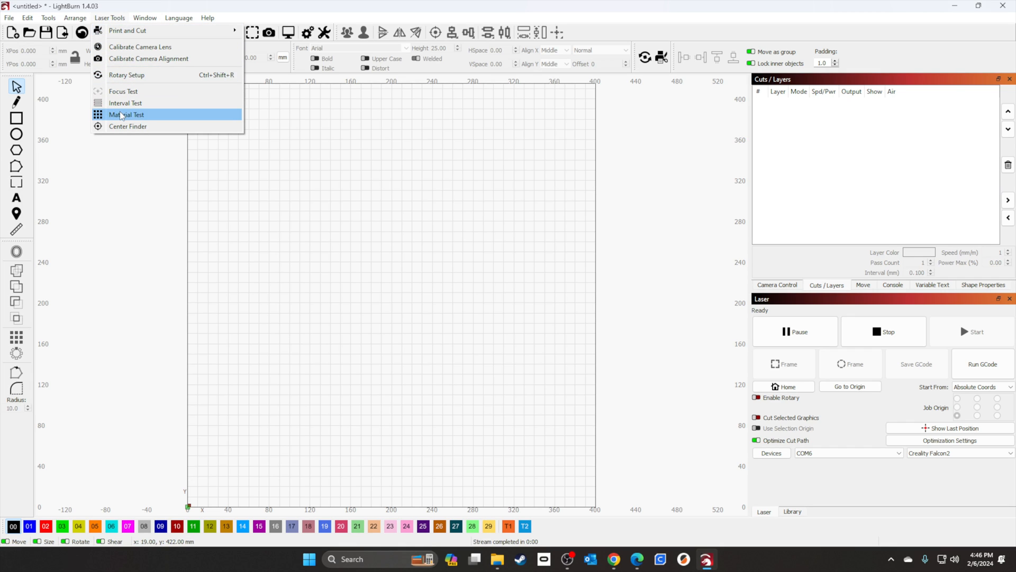
click(127, 115)
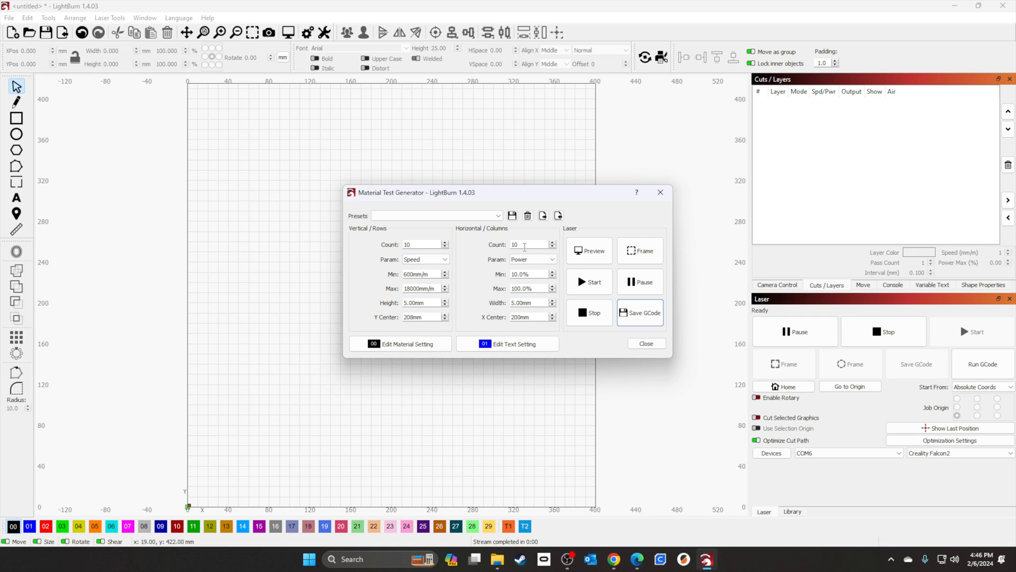
mouse_move(483, 264)
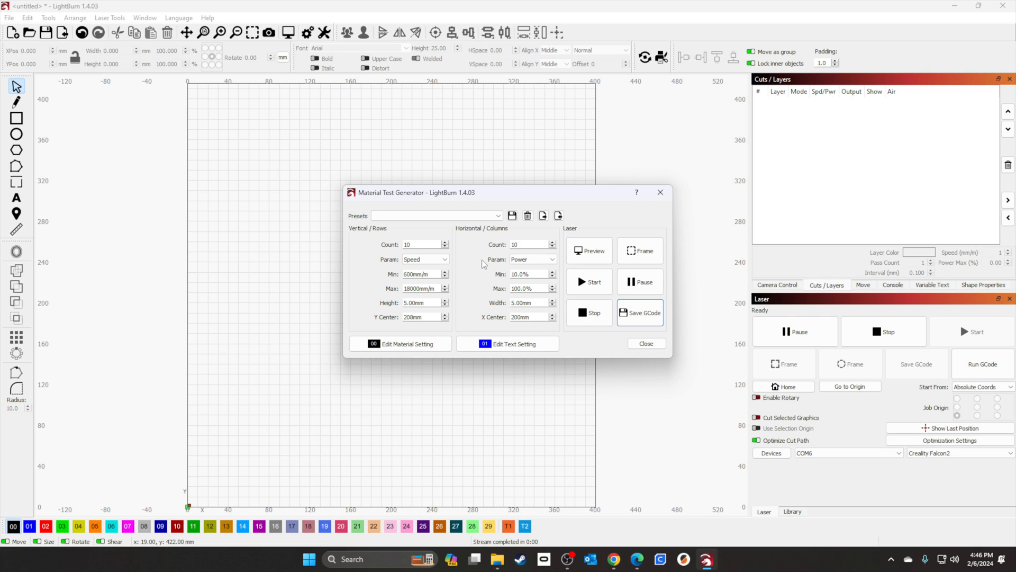
mouse_move(428, 273)
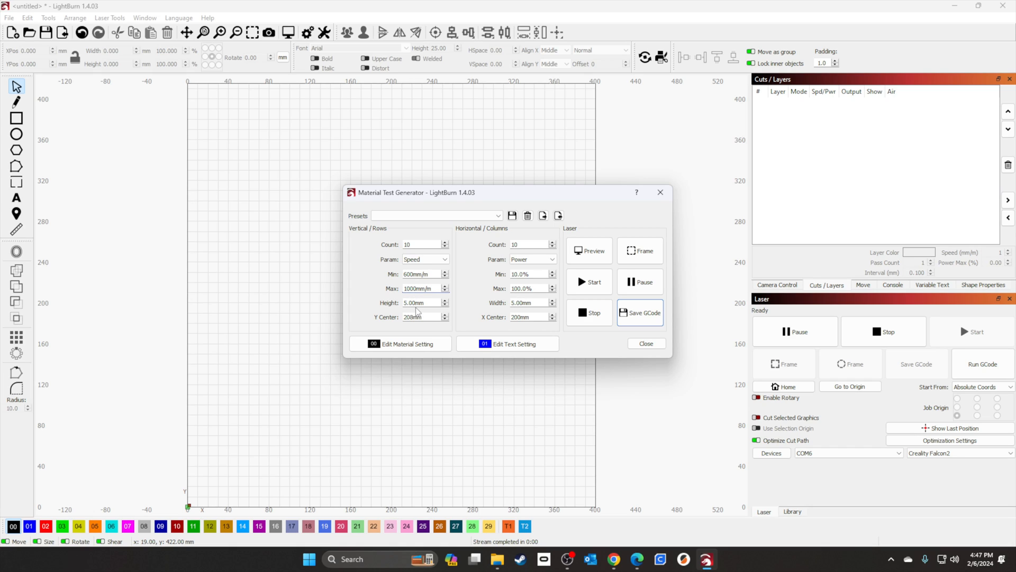
mouse_move(477, 291)
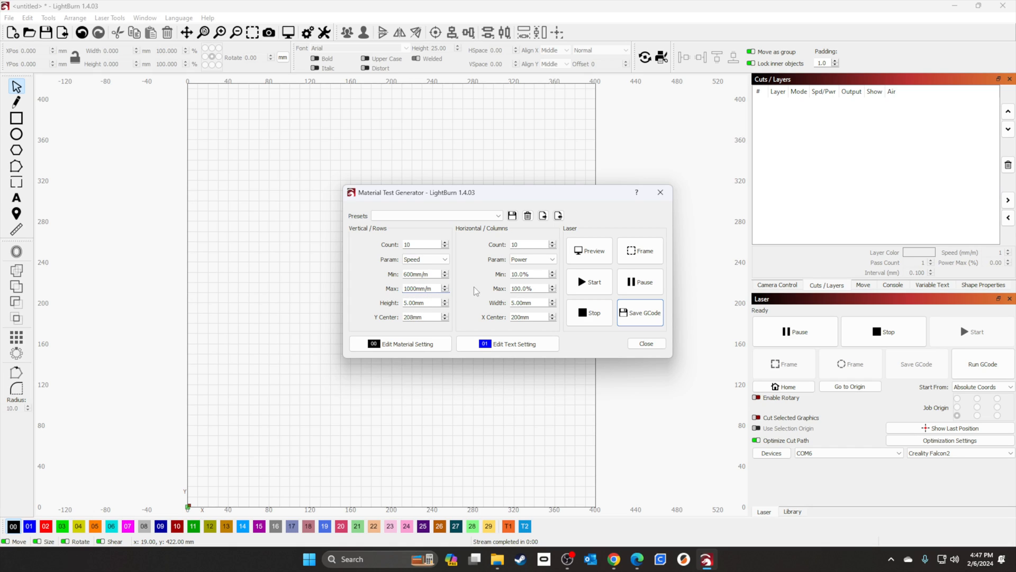
mouse_move(530, 284)
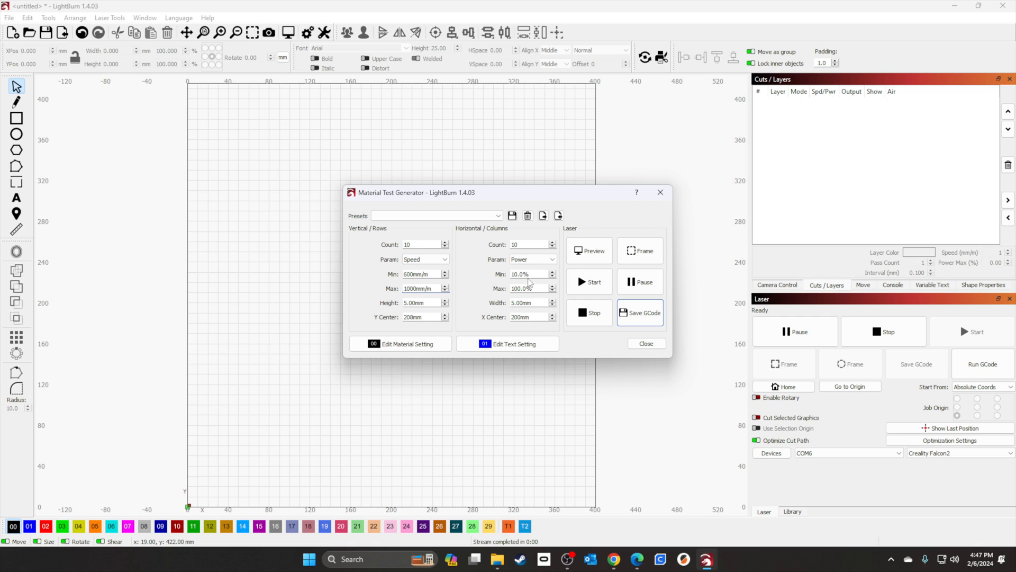
triple_click(529, 273)
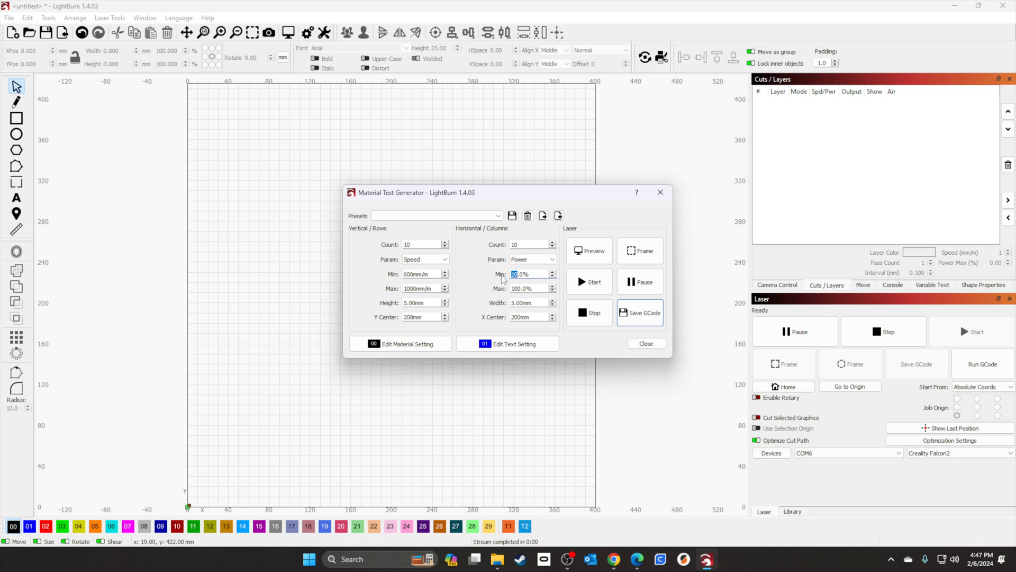
text(60.0)
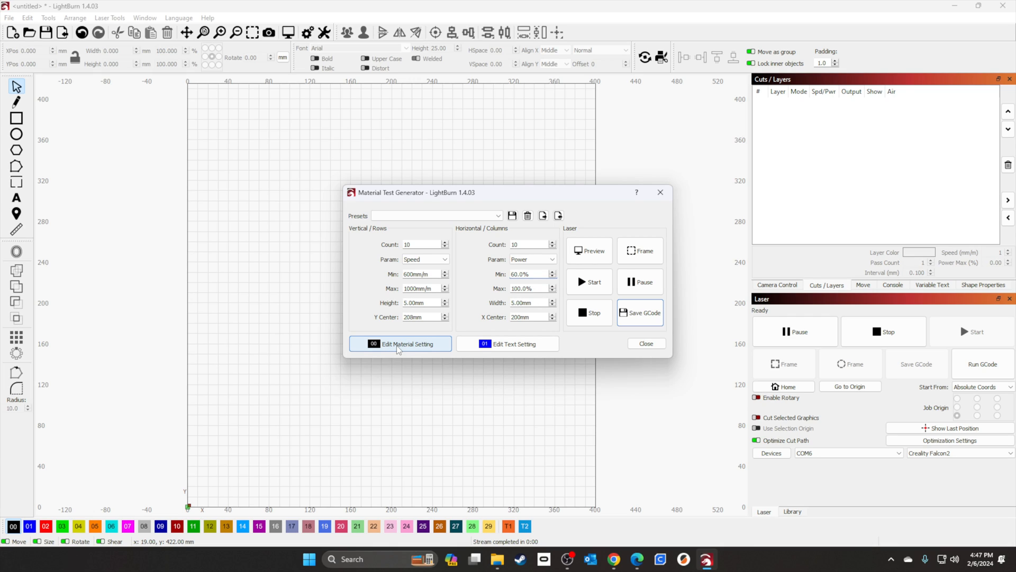
click(400, 343)
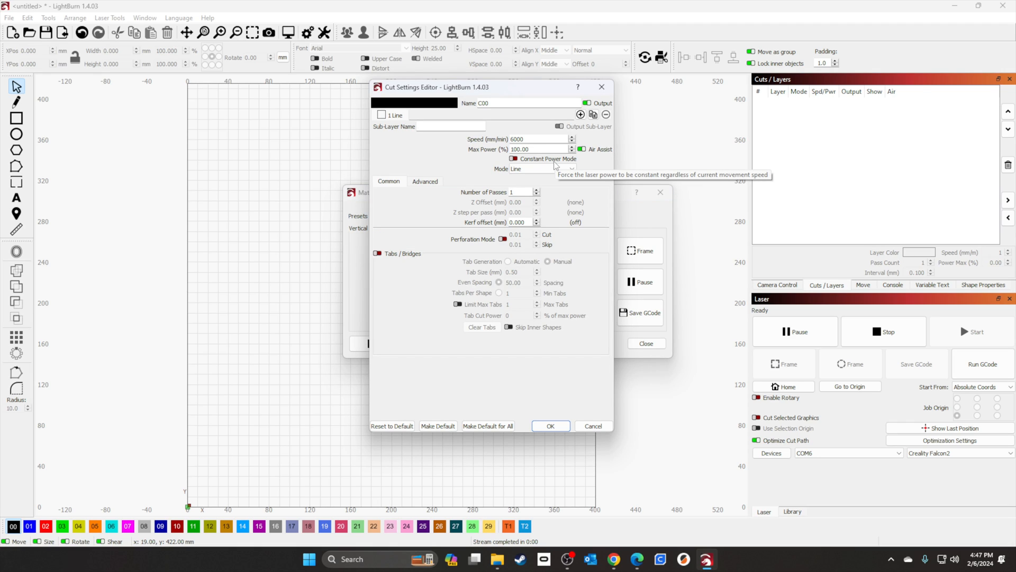
mouse_move(552, 168)
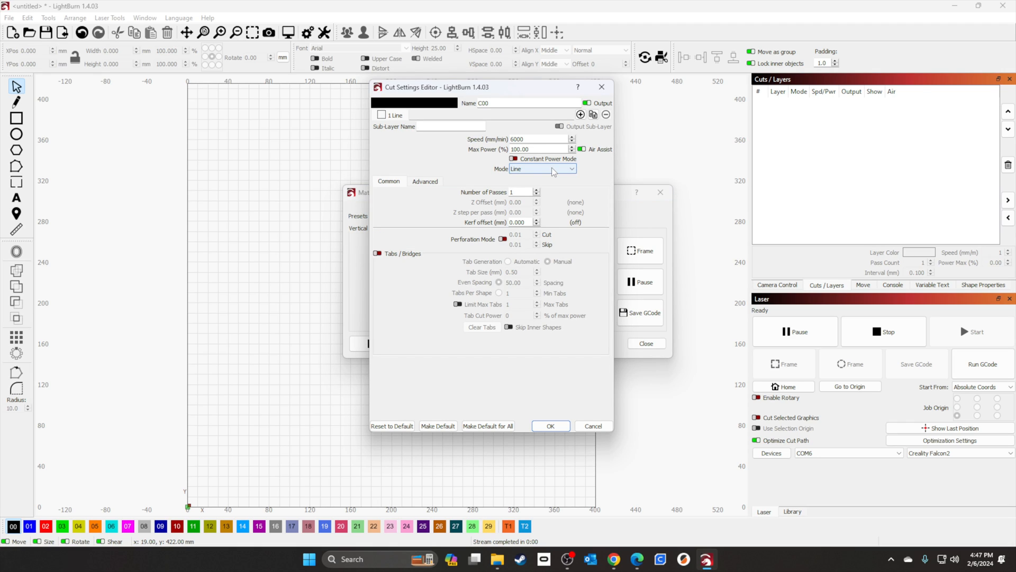
mouse_move(551, 426)
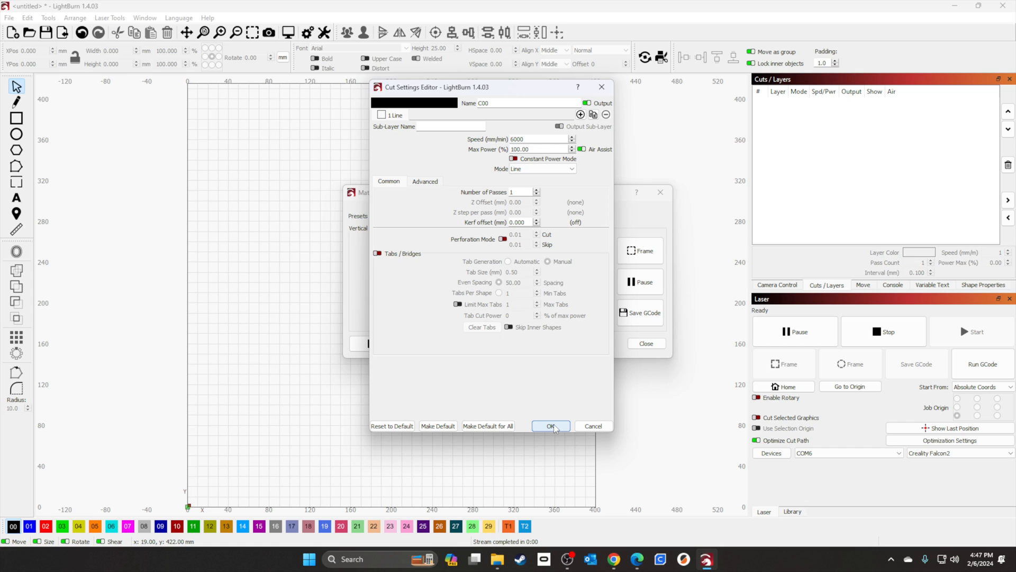
click(551, 425)
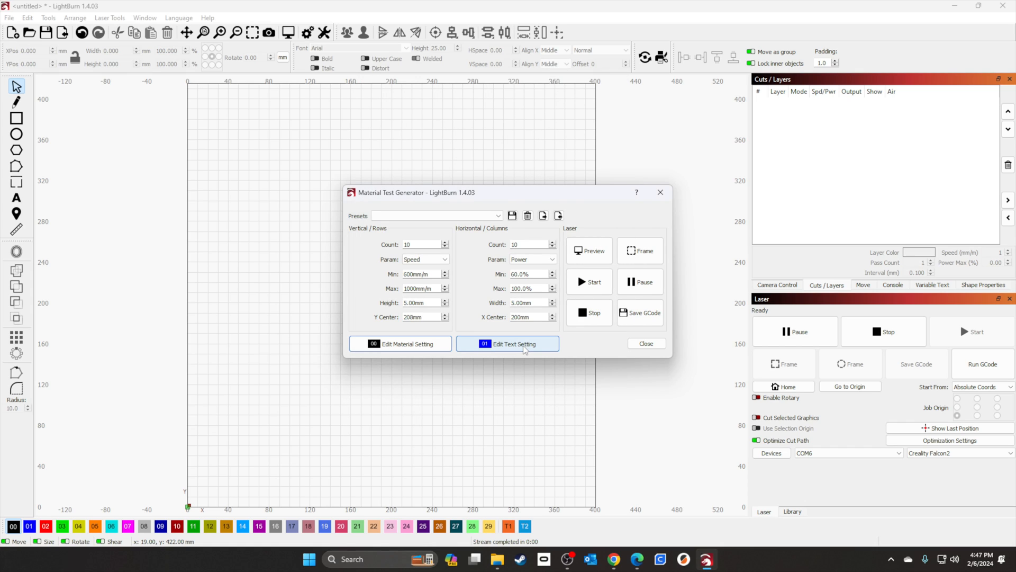
click(507, 343)
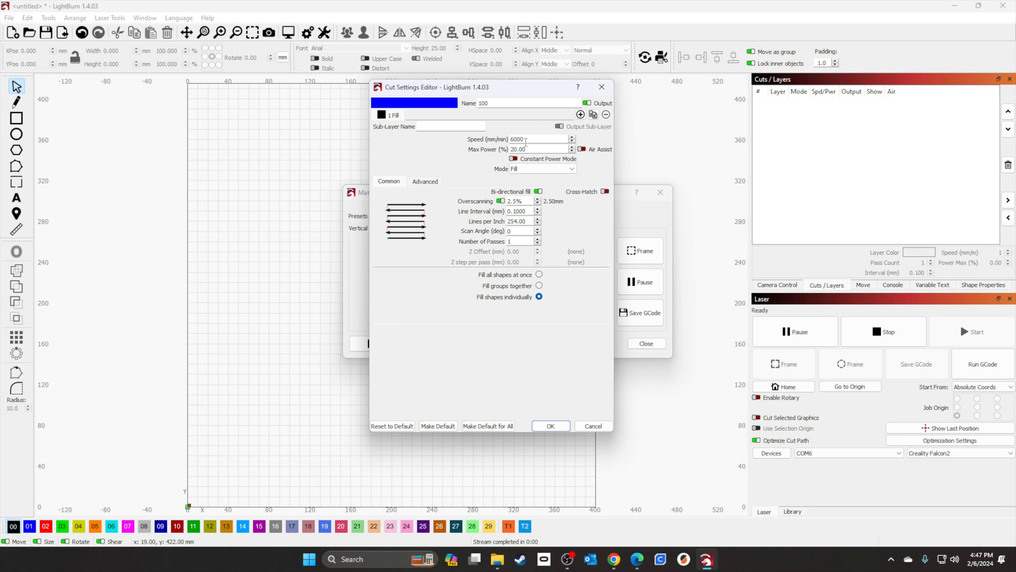
mouse_move(613, 269)
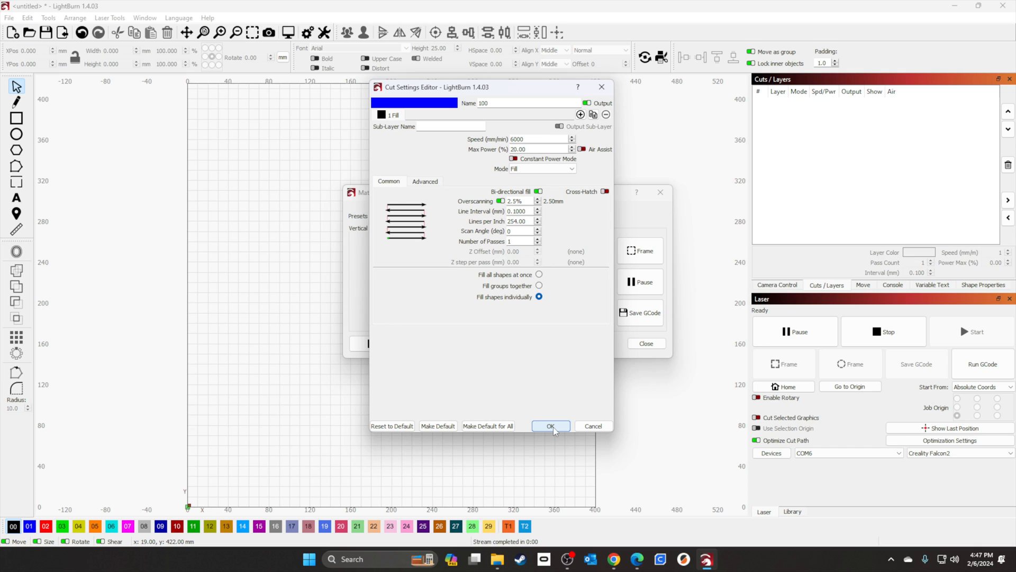
click(551, 426)
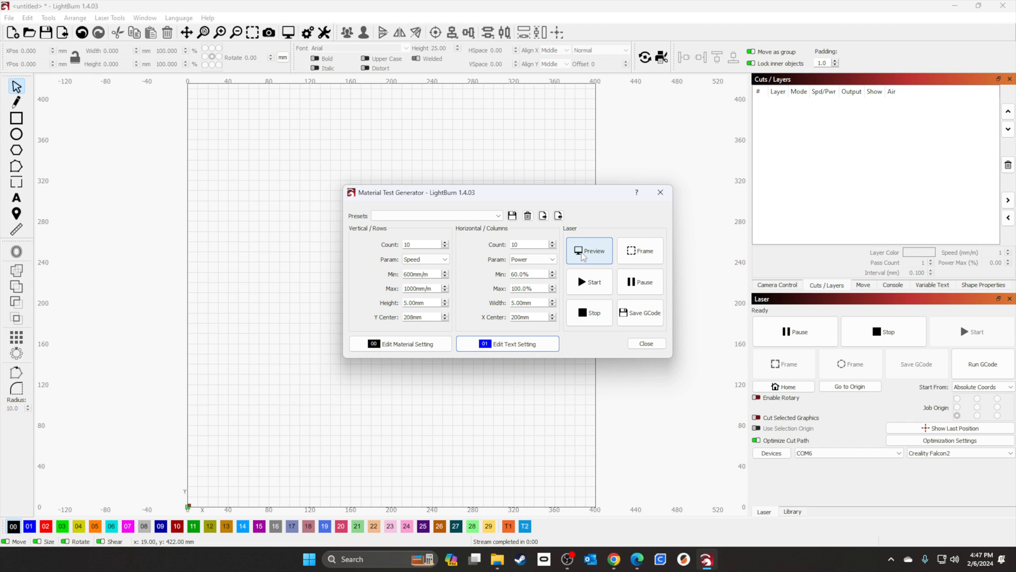
Preview the test grid, dismiss the preview, and start burning the material test
click(588, 251)
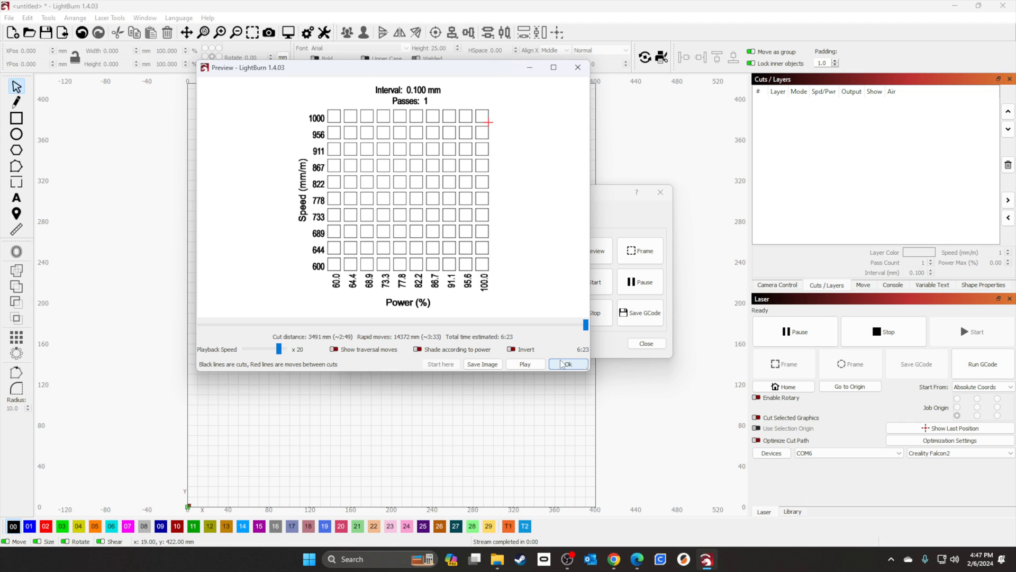
click(567, 364)
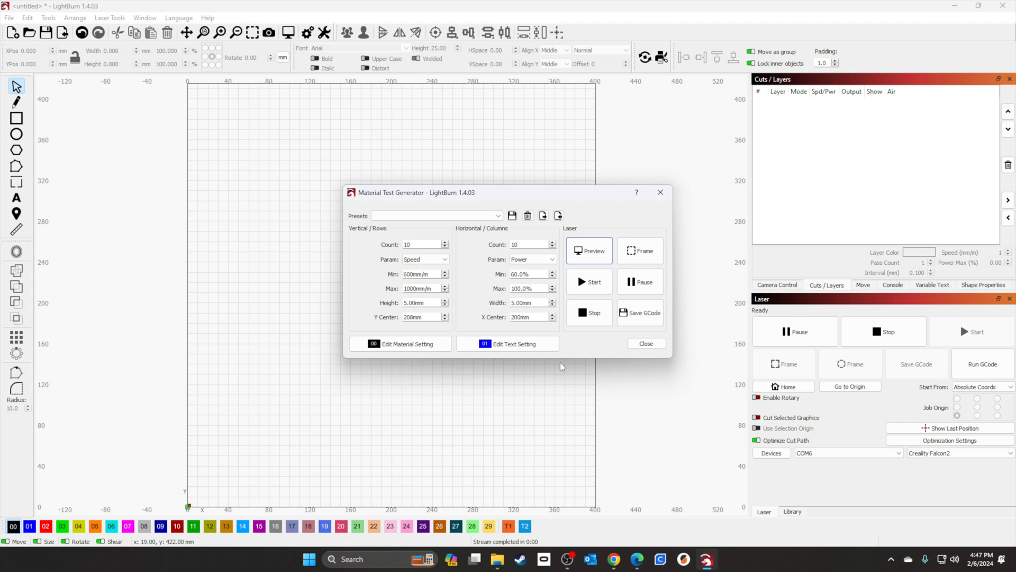
mouse_move(640, 250)
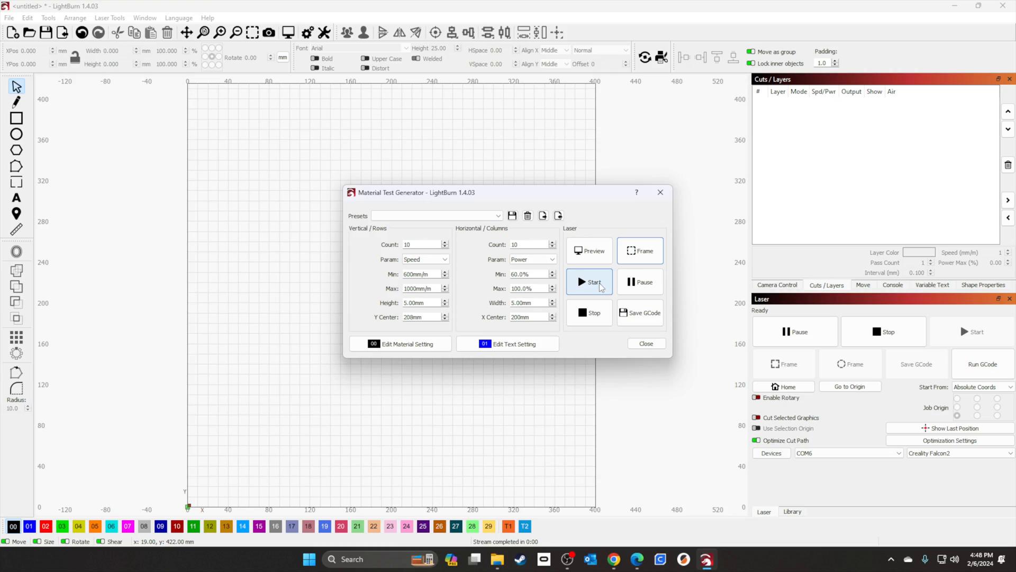
click(892, 284)
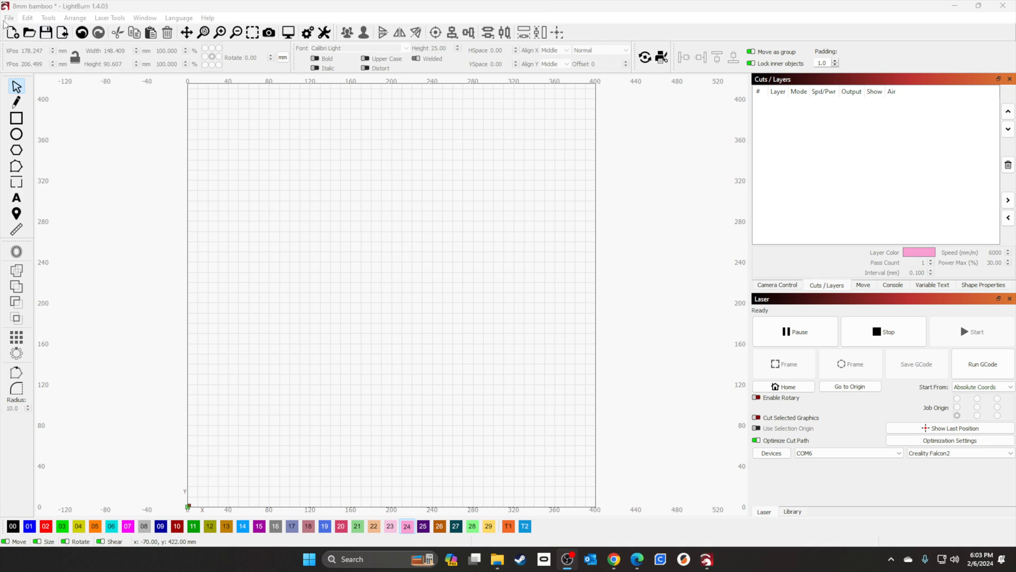
Load the saved '8mm bamboo' circle test design from the File menu
click(28, 32)
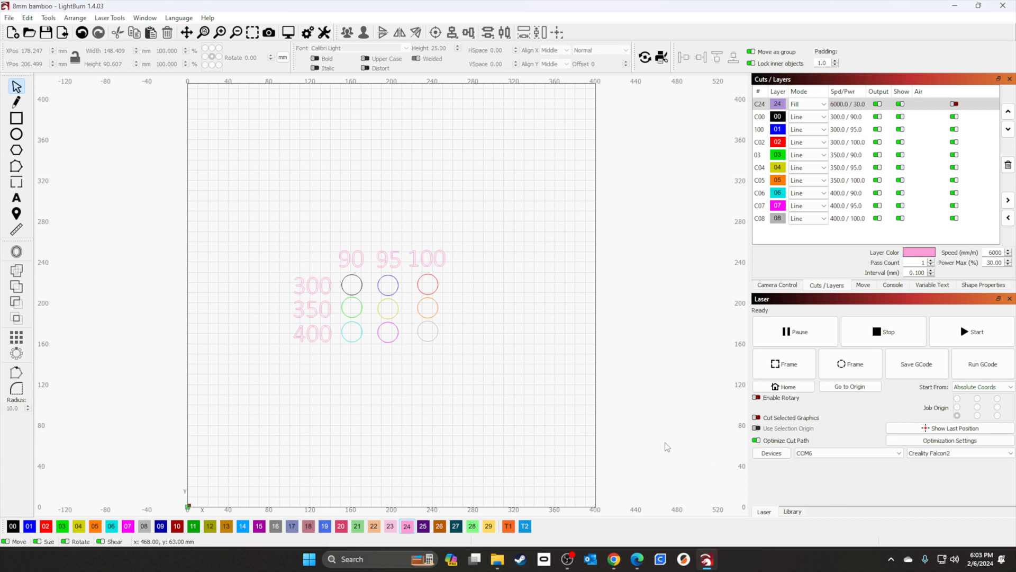
mouse_move(309, 290)
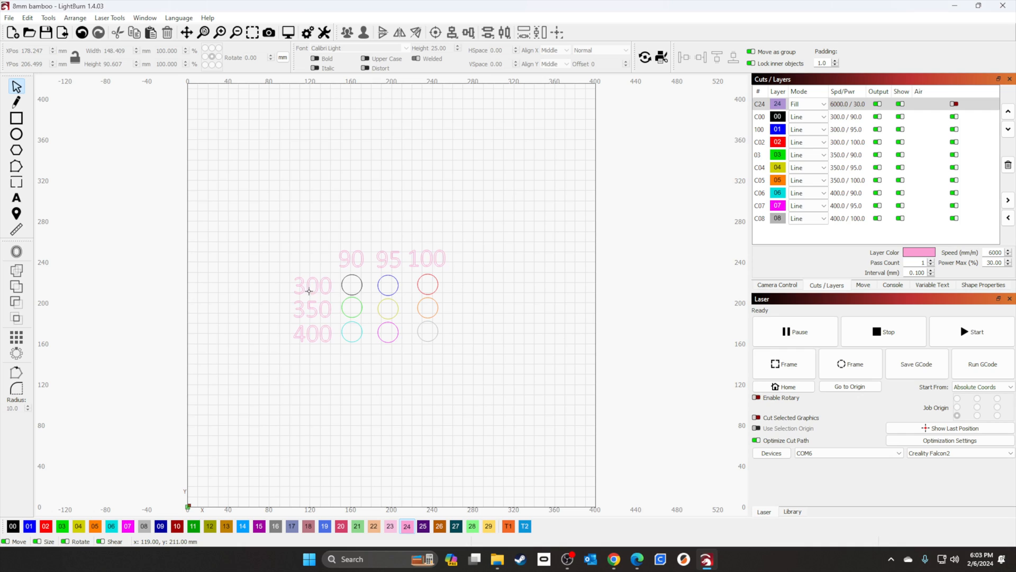
mouse_move(308, 333)
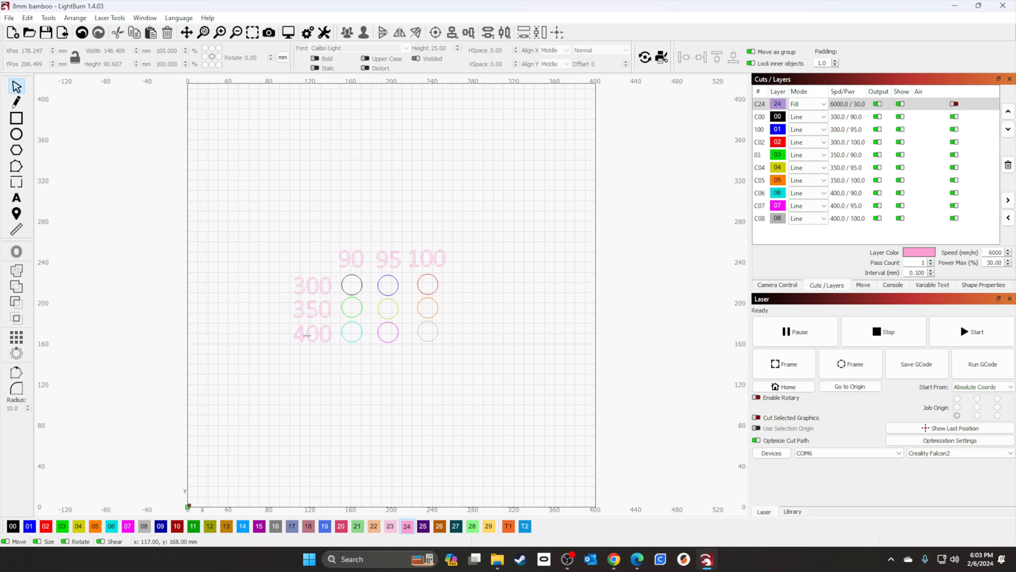
mouse_move(383, 255)
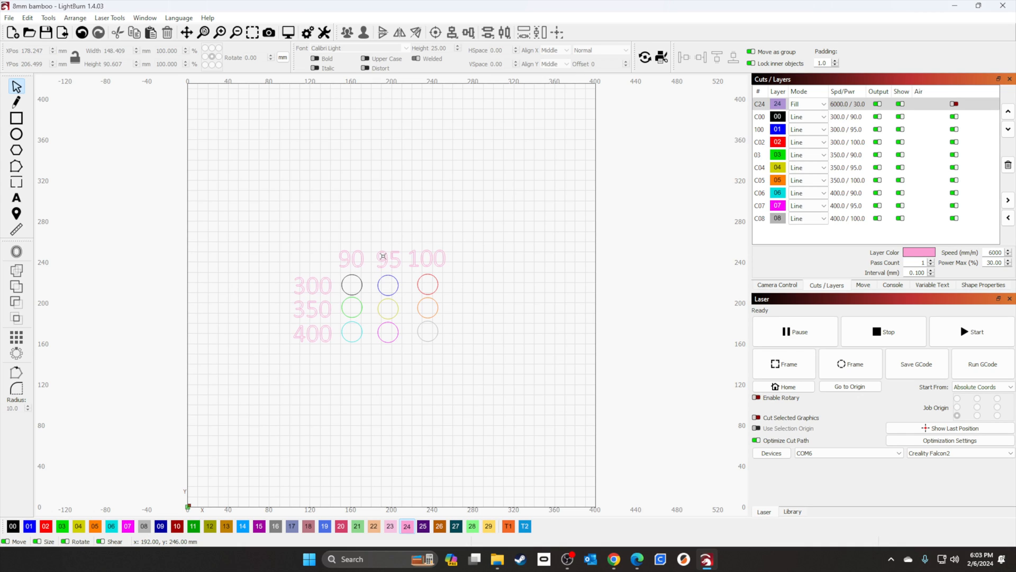
mouse_move(509, 284)
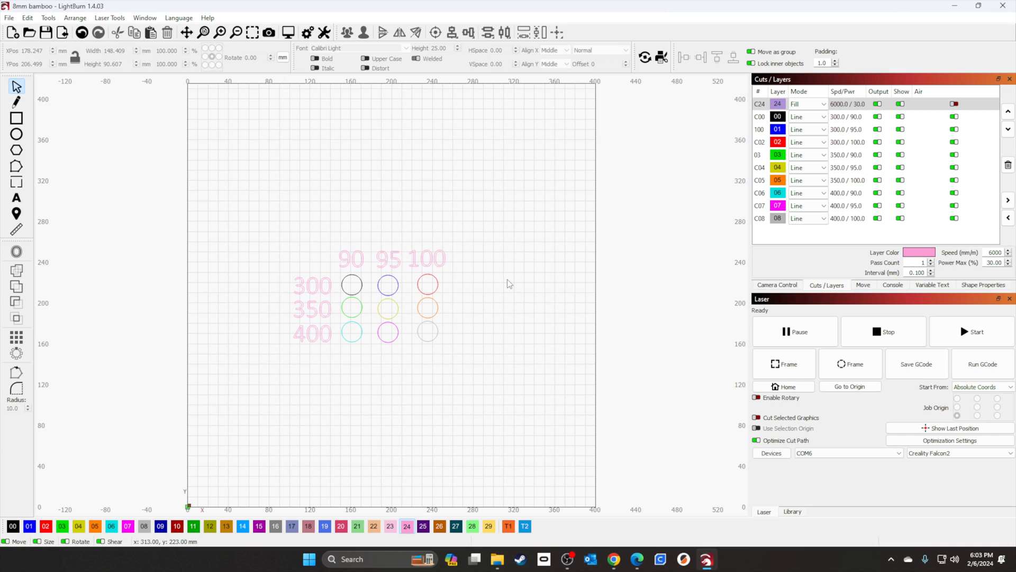
mouse_move(783, 386)
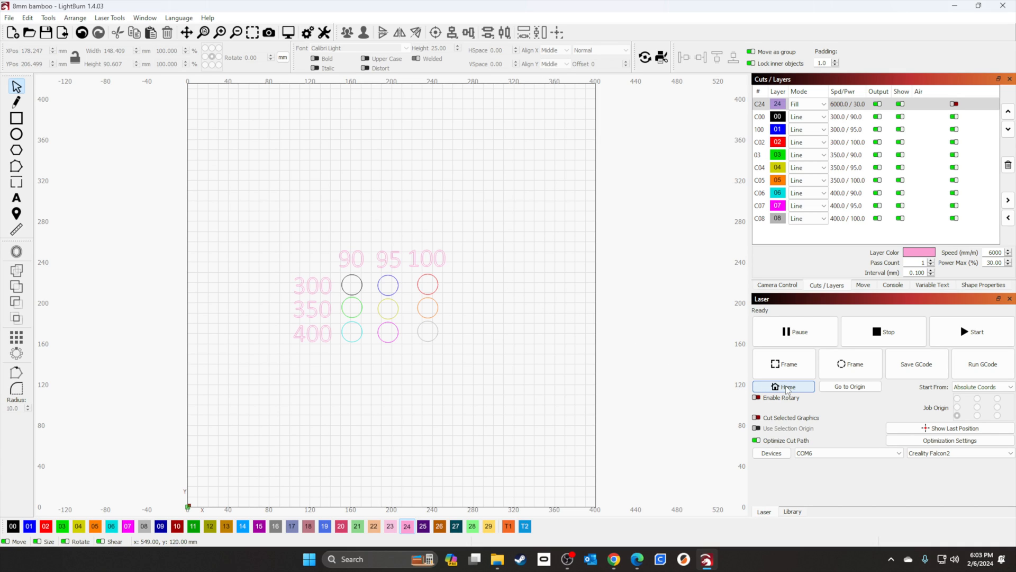
mouse_move(849, 141)
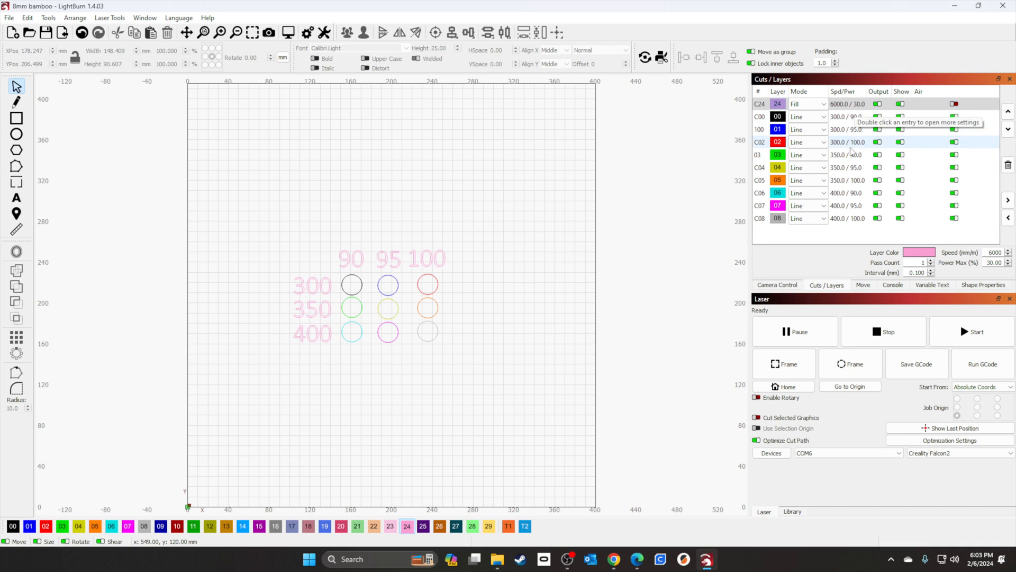
mouse_move(783, 387)
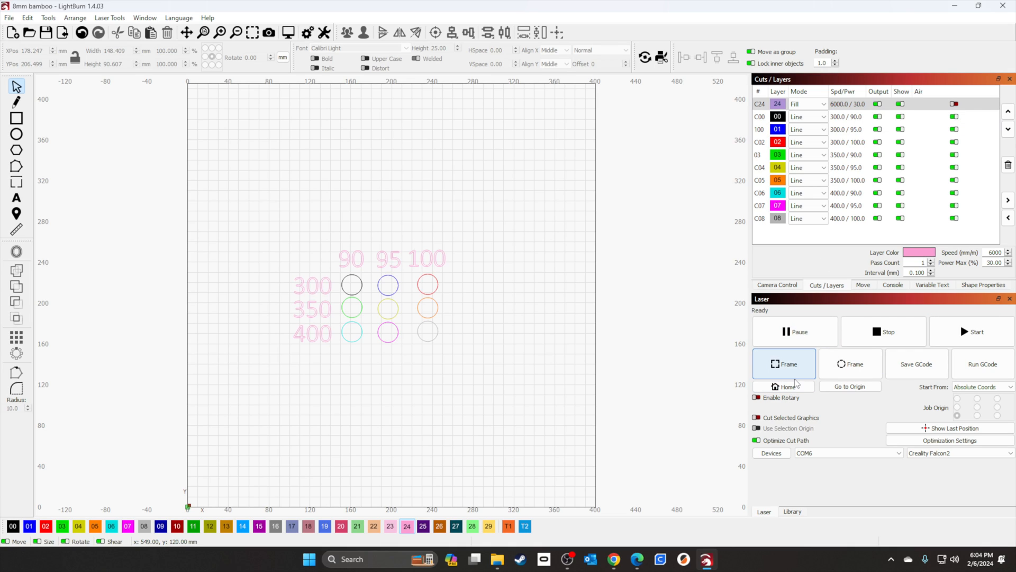
Frame the job boundary on the bamboo, then run the circle cut test
click(783, 363)
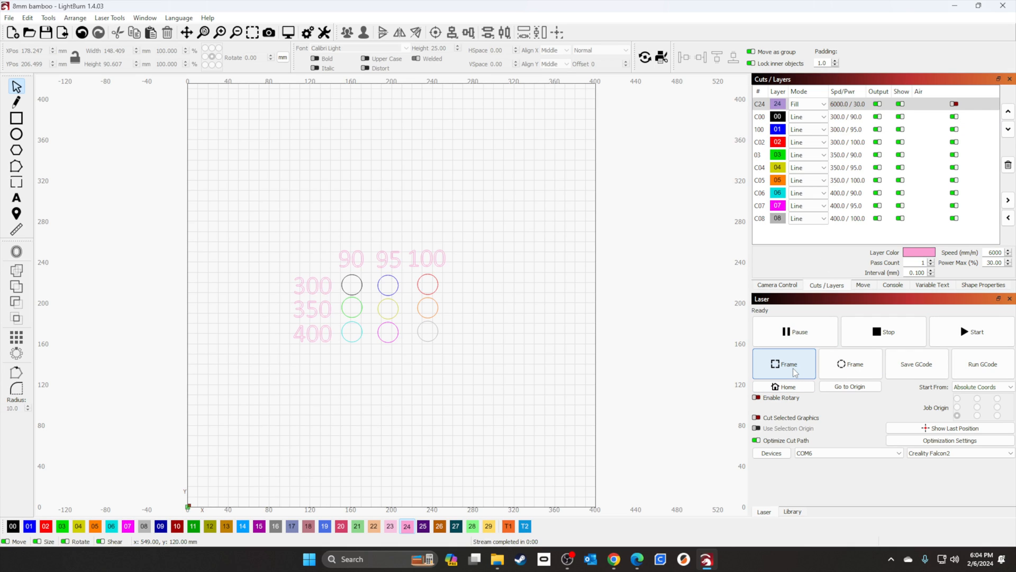
mouse_move(972, 332)
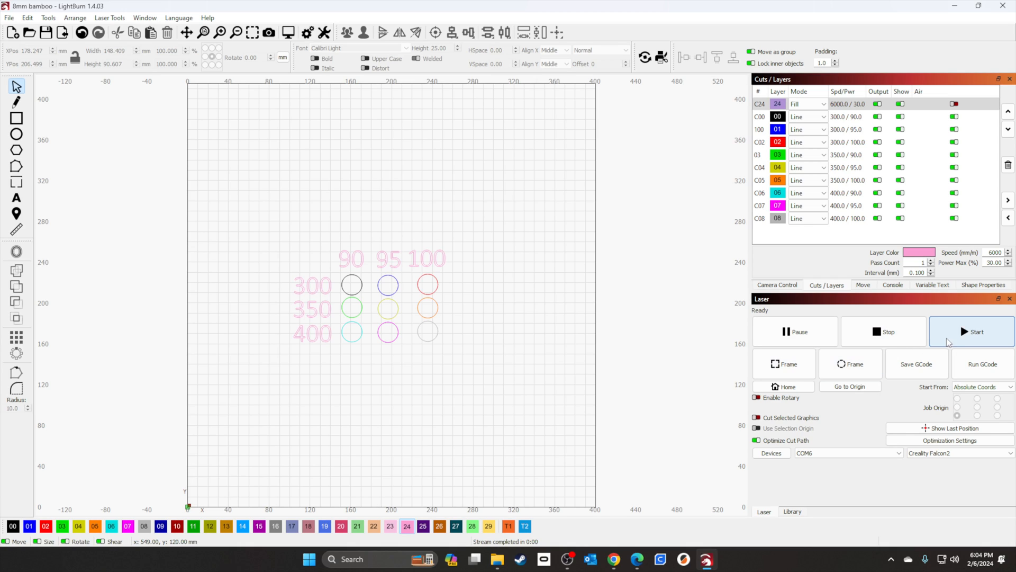
click(971, 331)
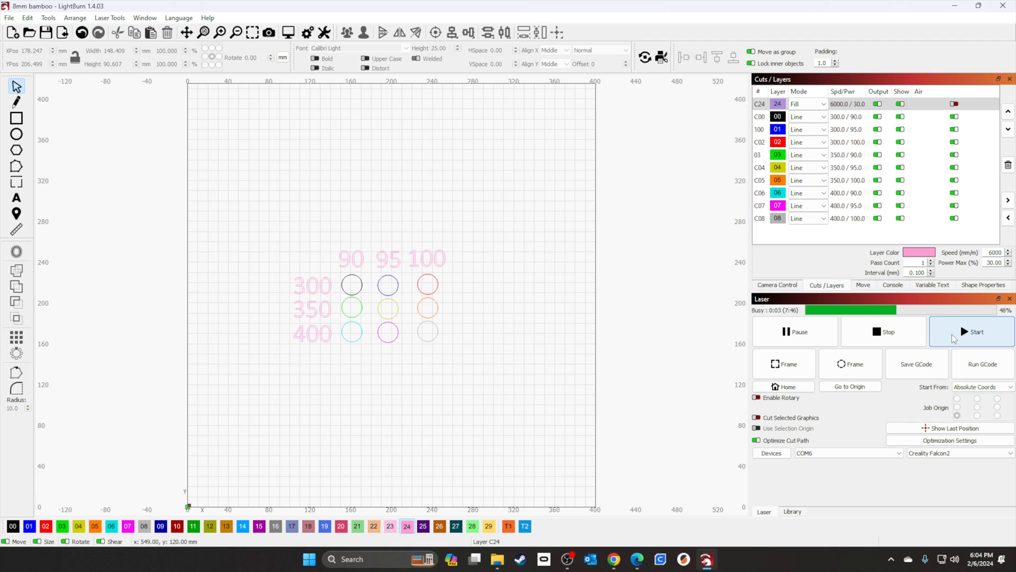
click(776, 285)
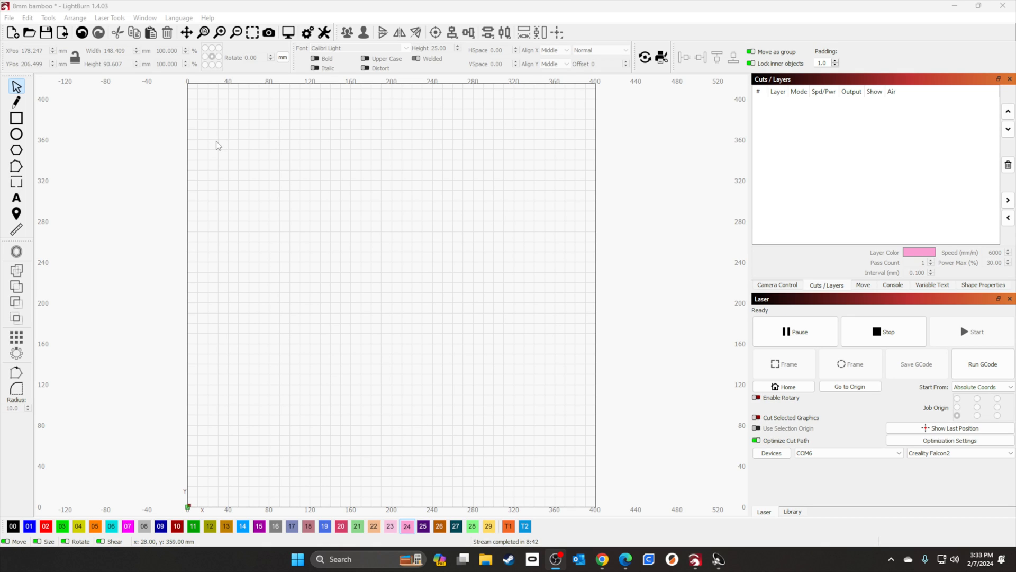
mouse_move(109, 18)
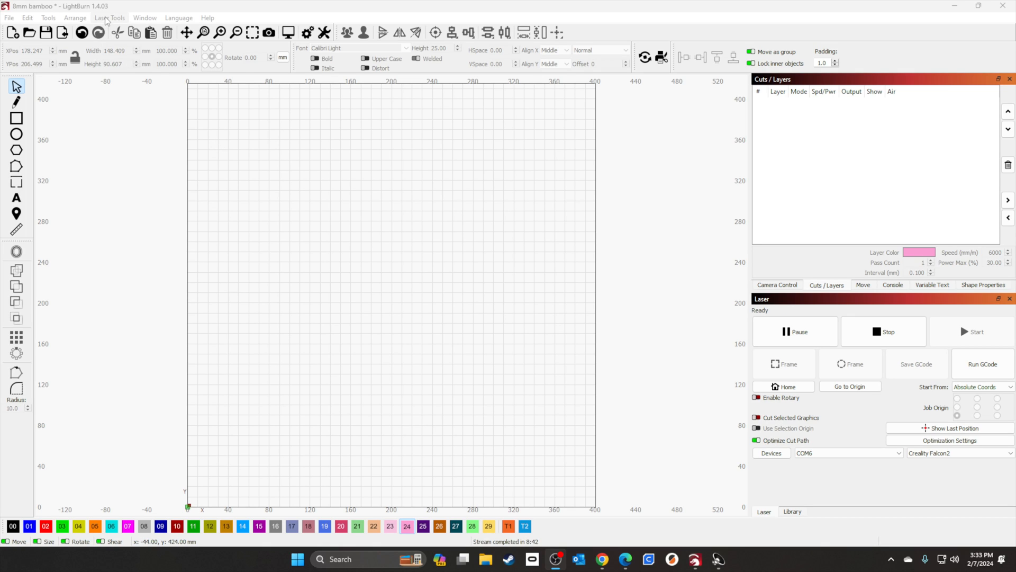
Bring up the Laser Tools list to reach the Material Test generator
click(109, 18)
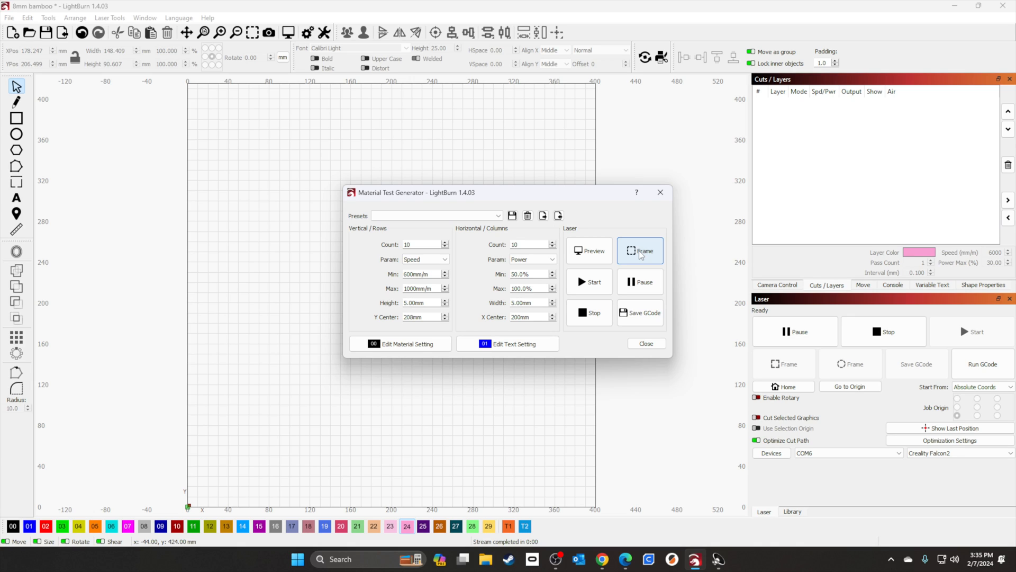
mouse_move(628, 258)
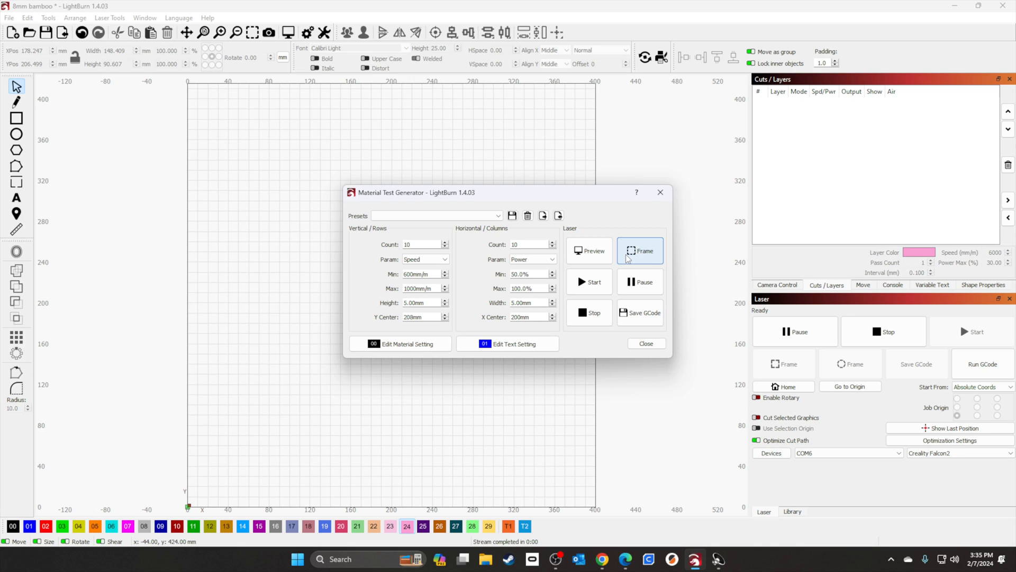
mouse_move(590, 282)
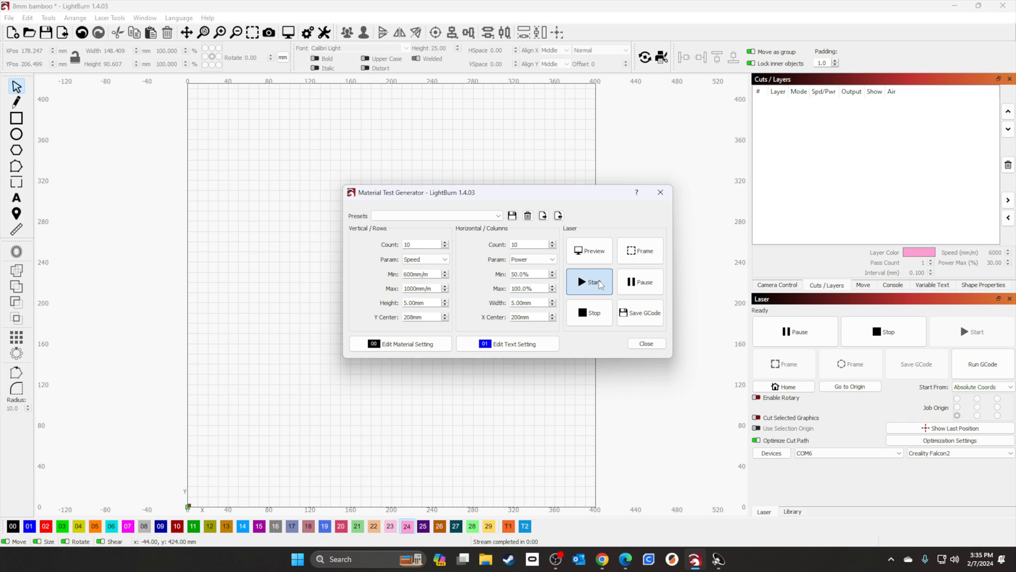
Start burning the 10×10 speed-versus-power test grid on the laser
click(588, 282)
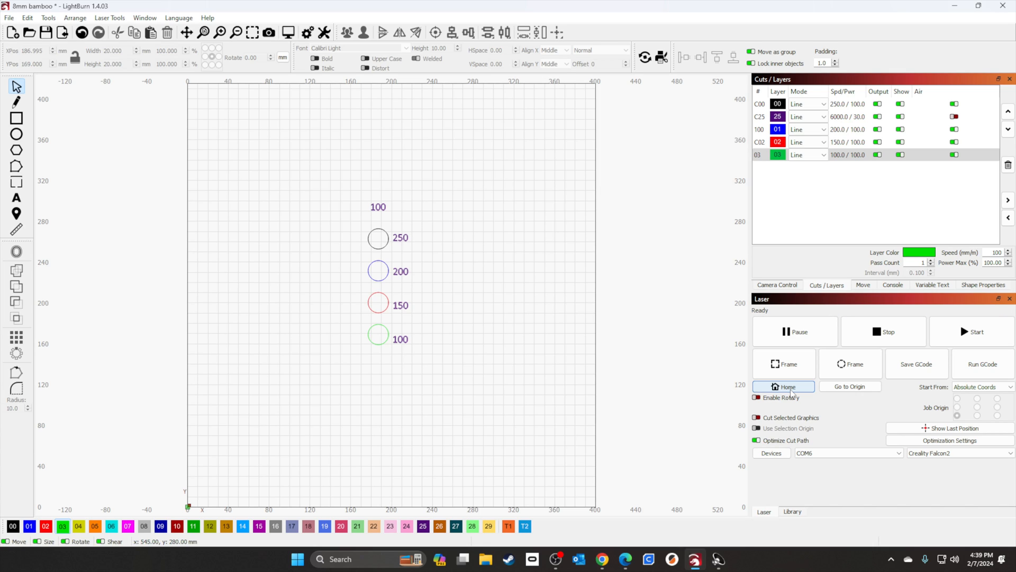
Home the laser head, then frame the four-circle job's outline on the material
click(776, 284)
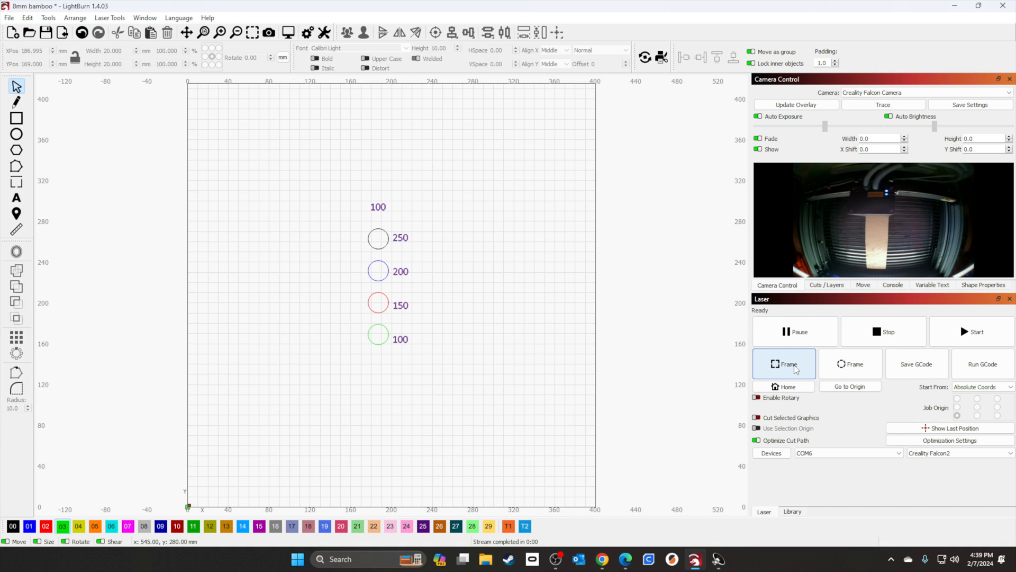
click(783, 363)
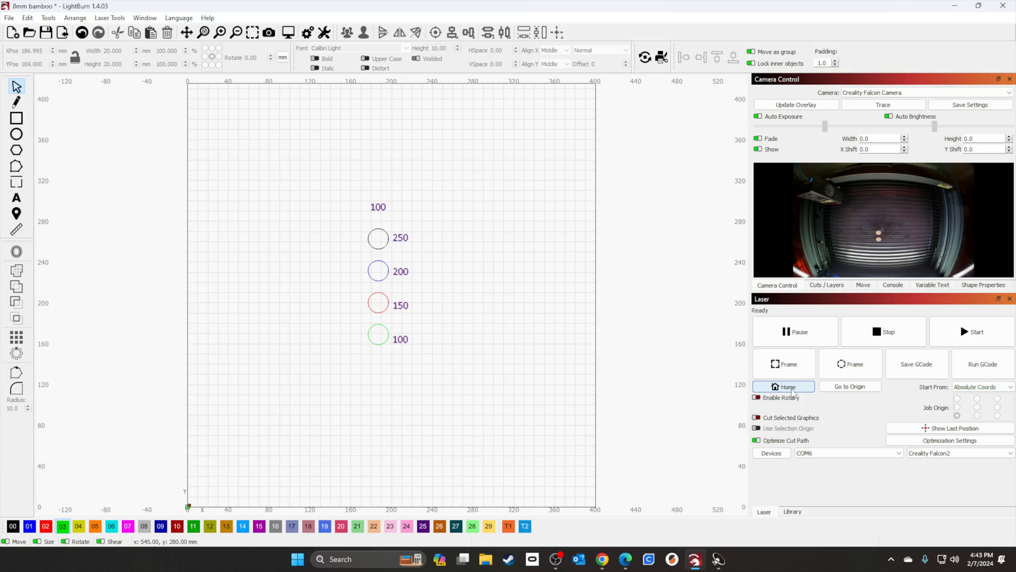
click(9, 18)
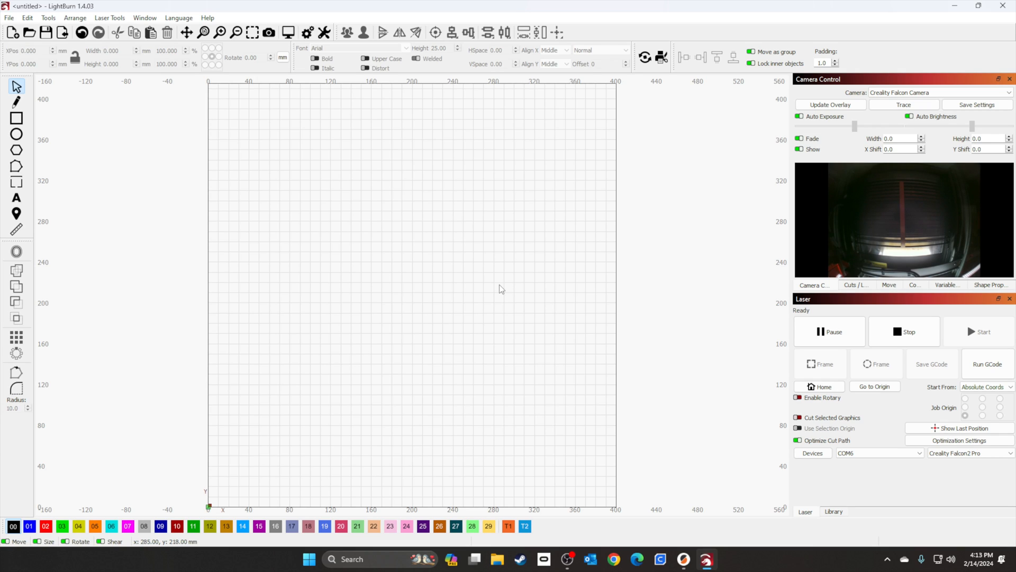
mouse_move(577, 283)
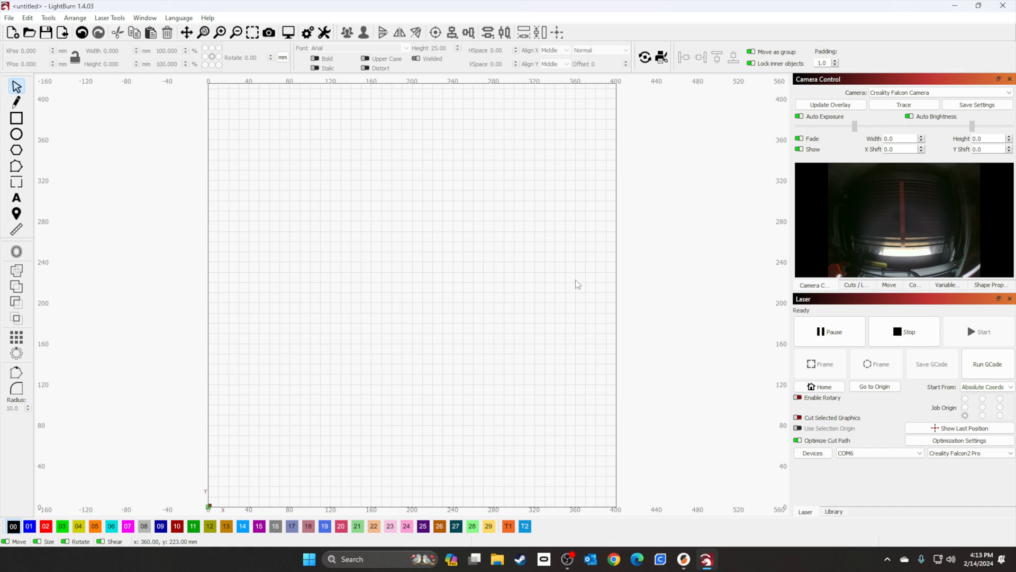
mouse_move(932, 261)
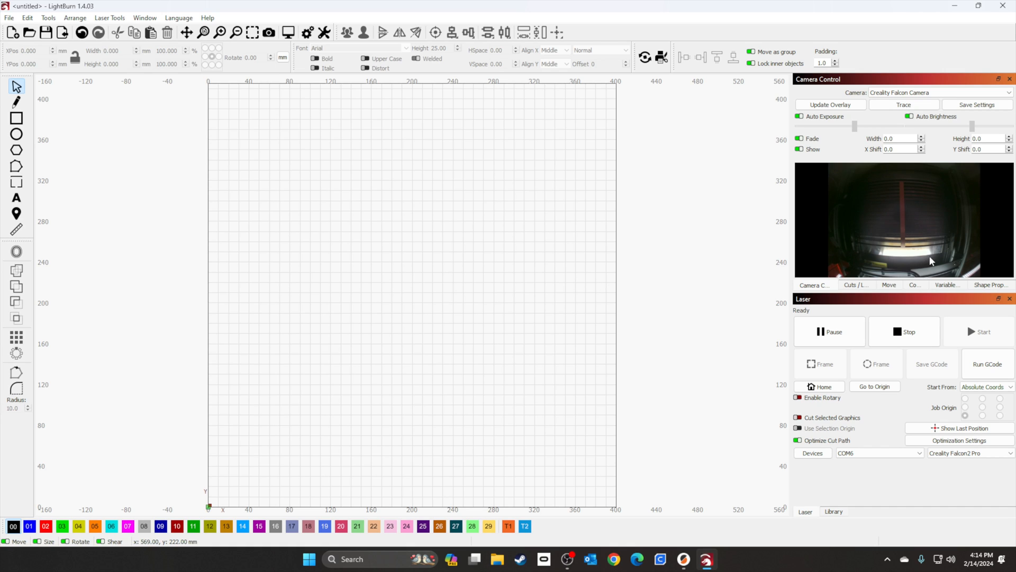
click(830, 105)
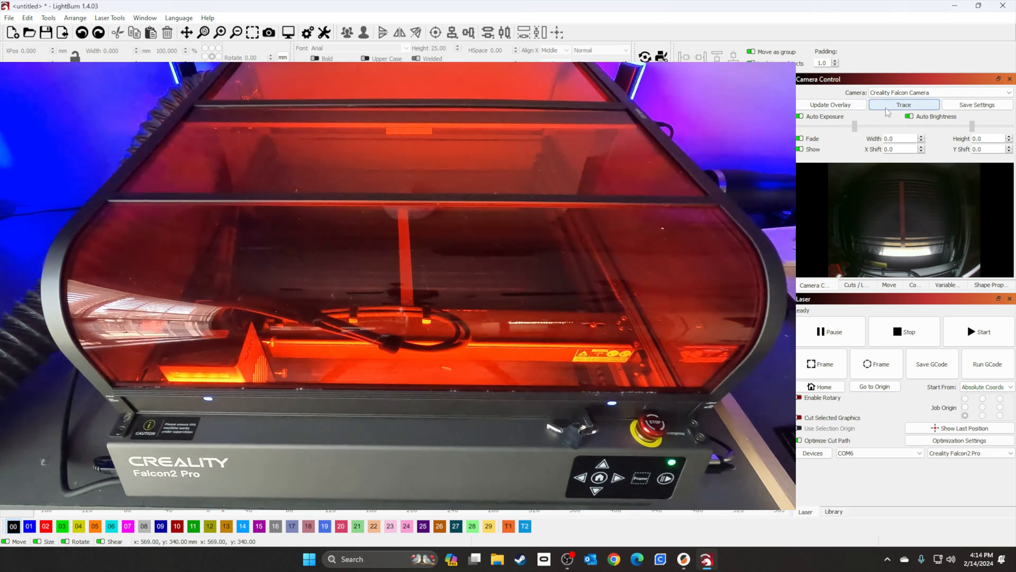
click(856, 285)
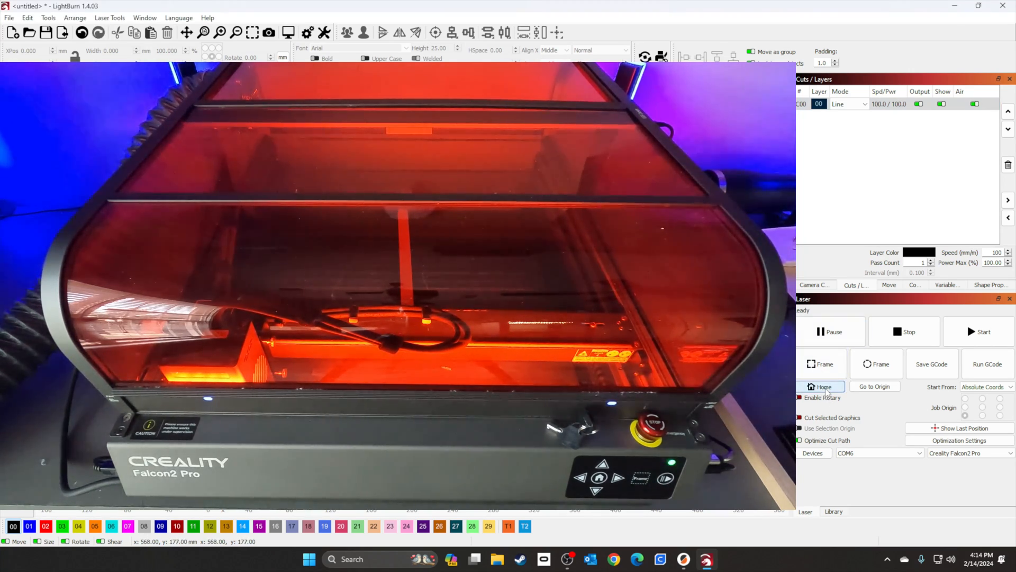
mouse_move(824, 386)
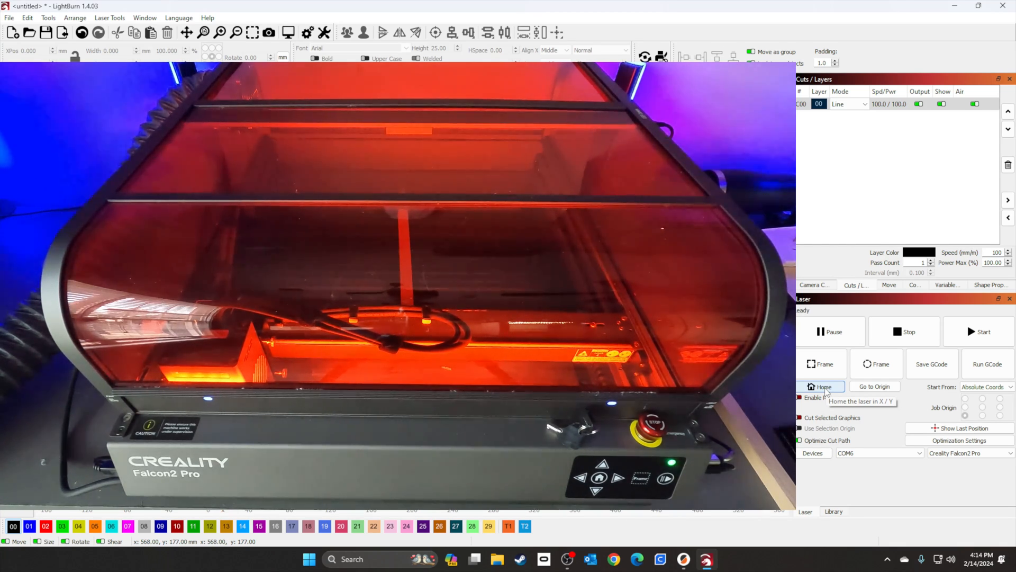
mouse_move(979, 331)
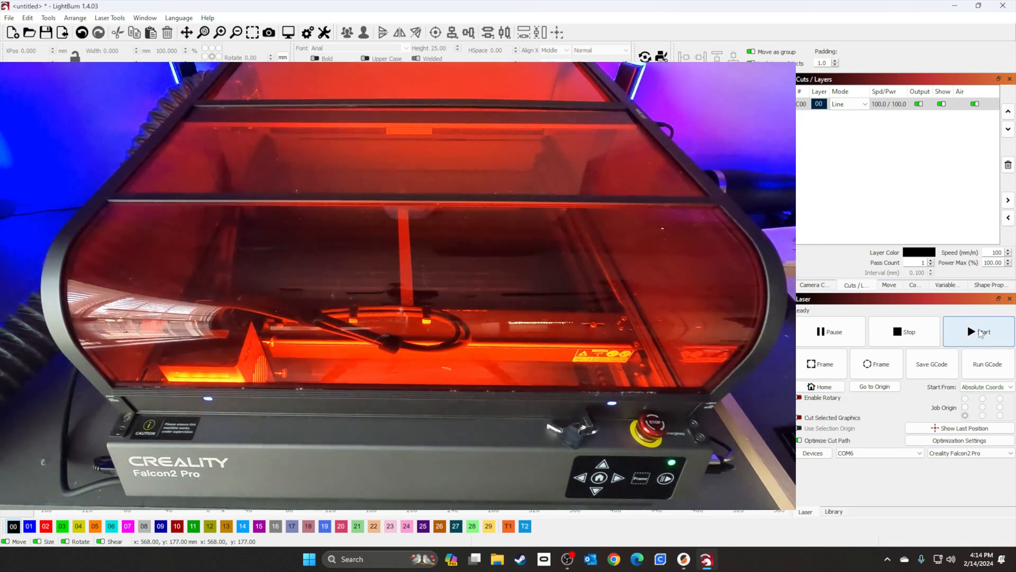
Send the single-line 100/100 cut job to the laser
click(978, 331)
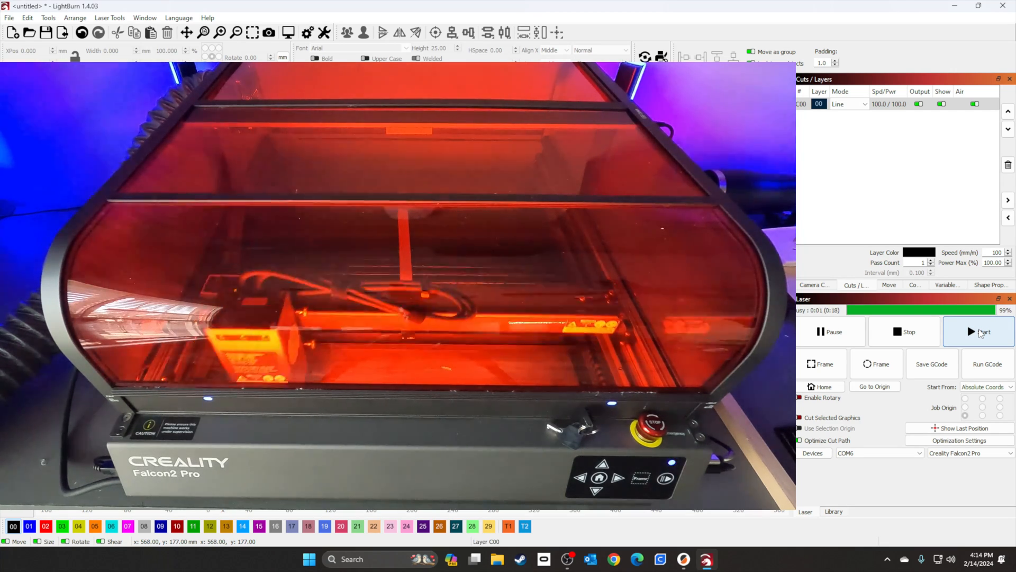
Bring up the Console log reporting the stream completed in 5:39
click(814, 285)
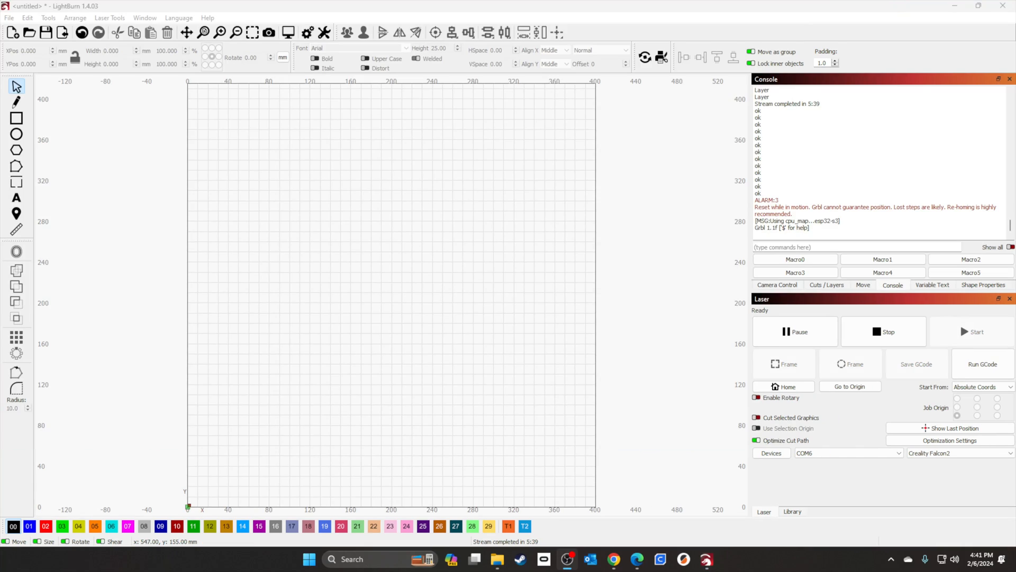
mouse_move(590, 332)
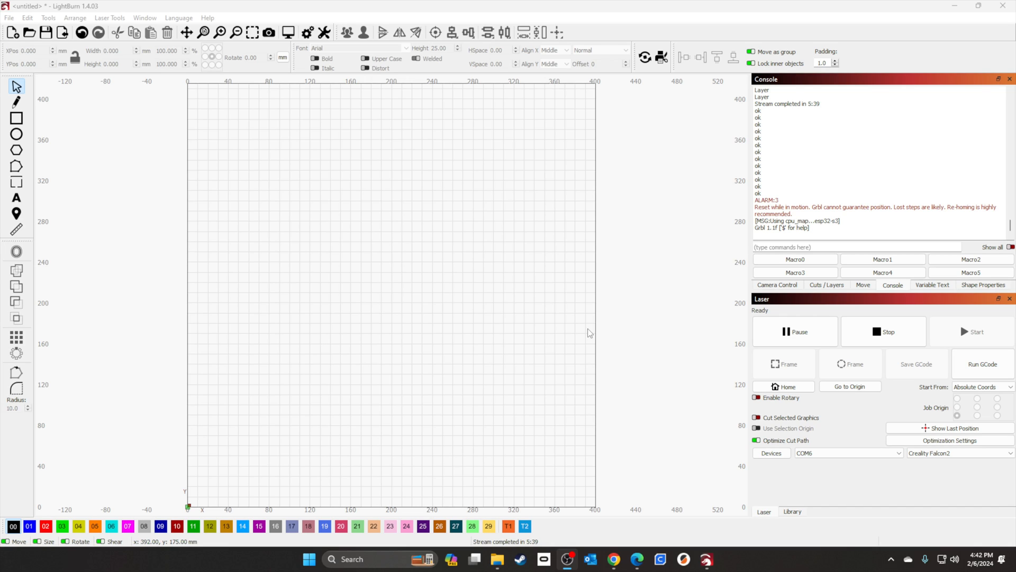
mouse_move(191, 82)
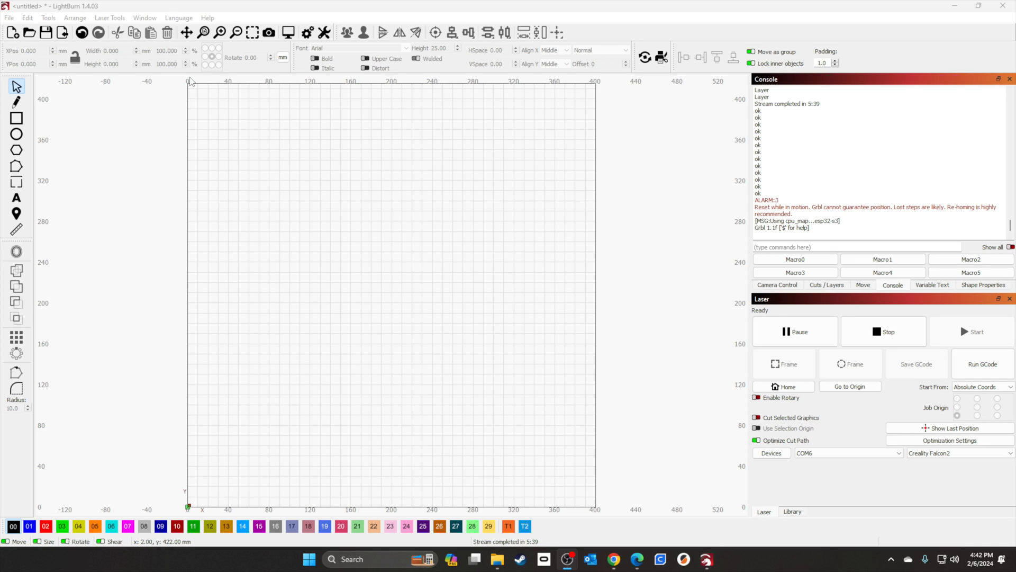
mouse_move(240, 87)
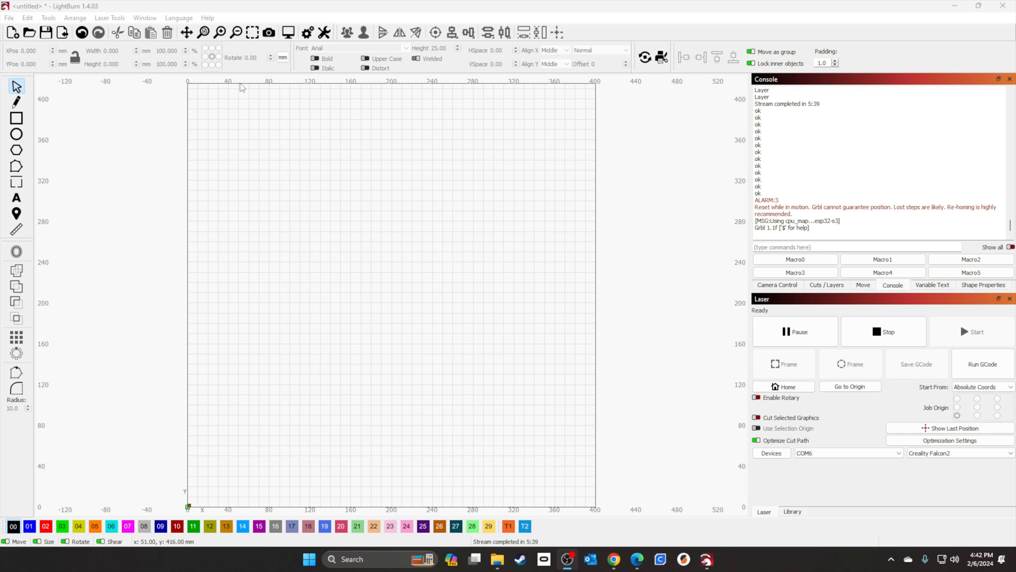
mouse_move(109, 18)
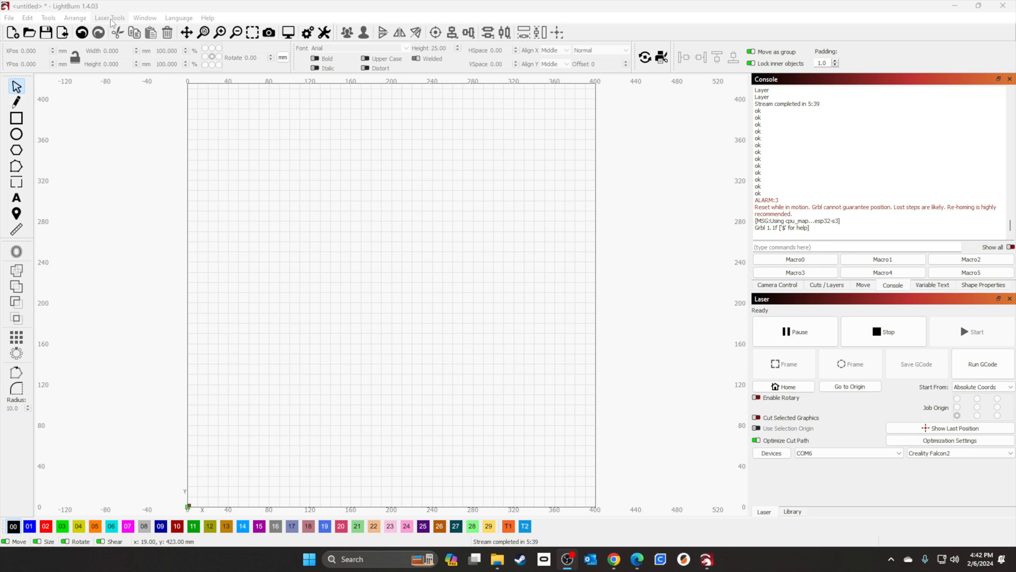